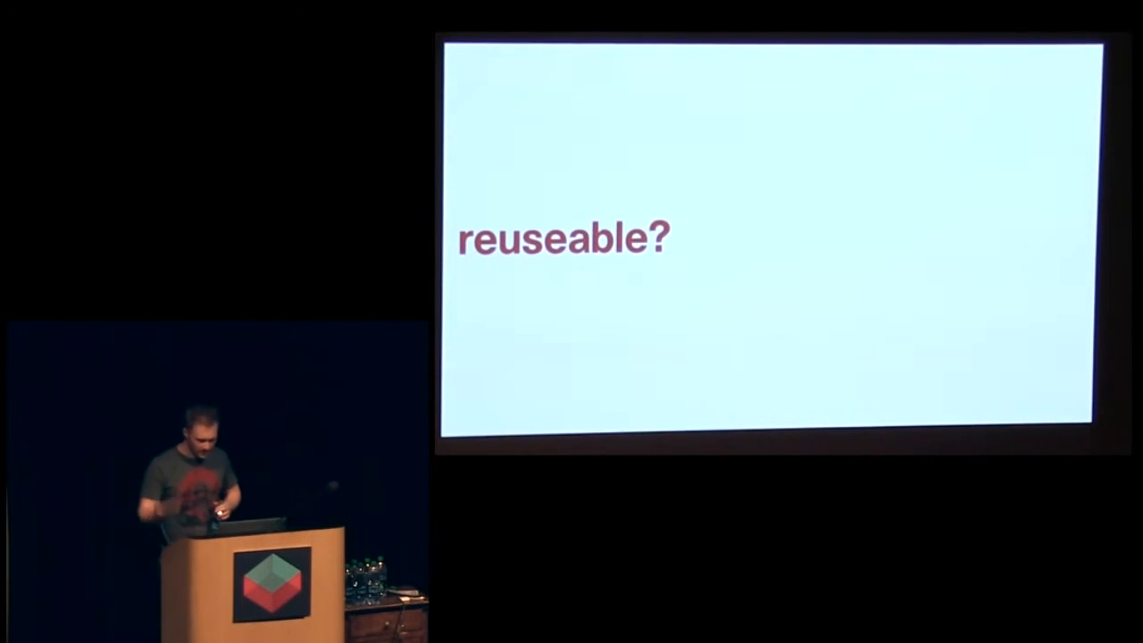
key(right)
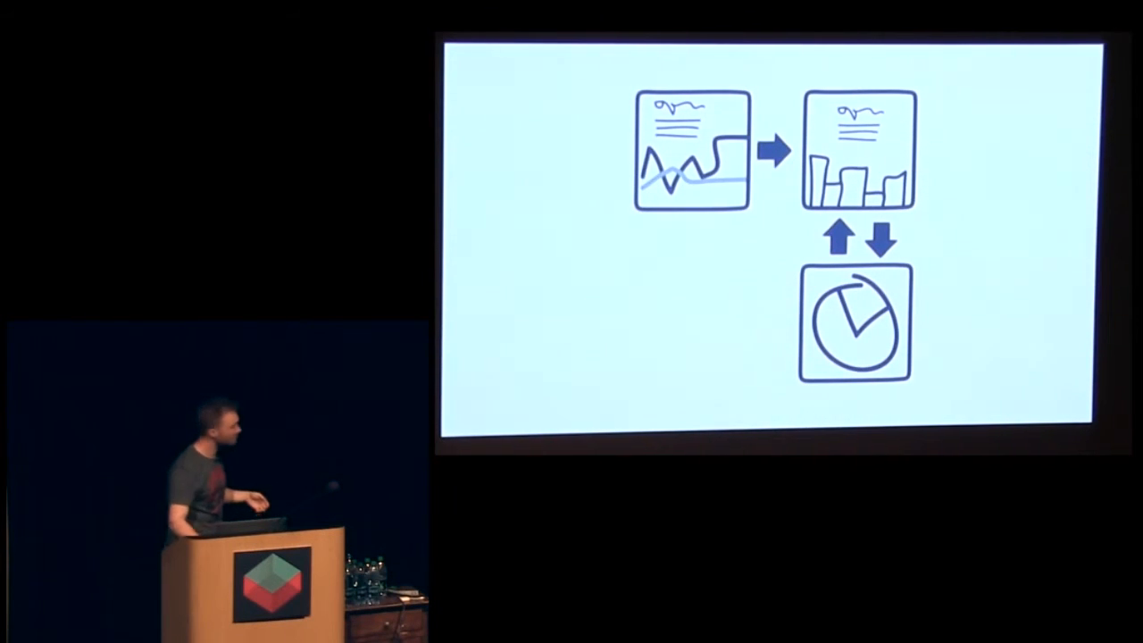
key(Right)
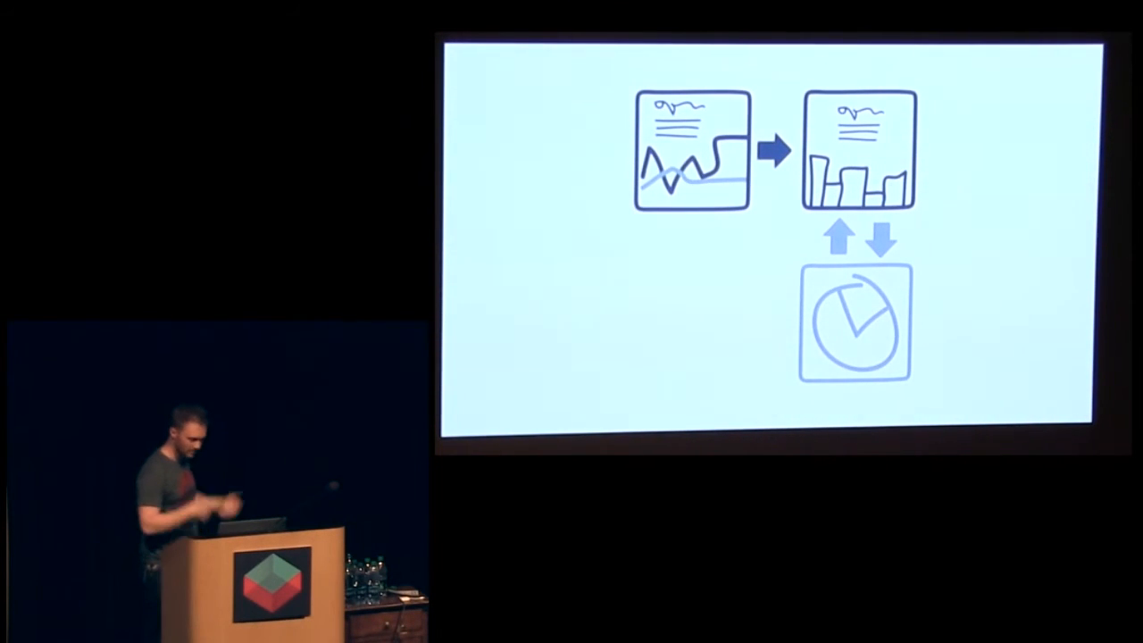
key(Right)
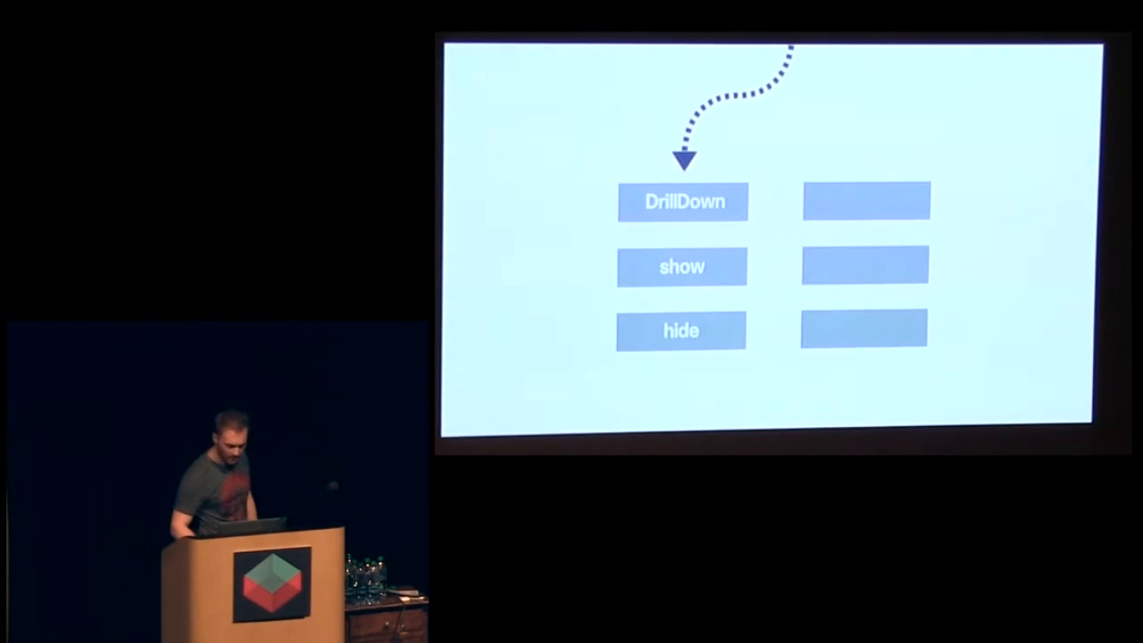